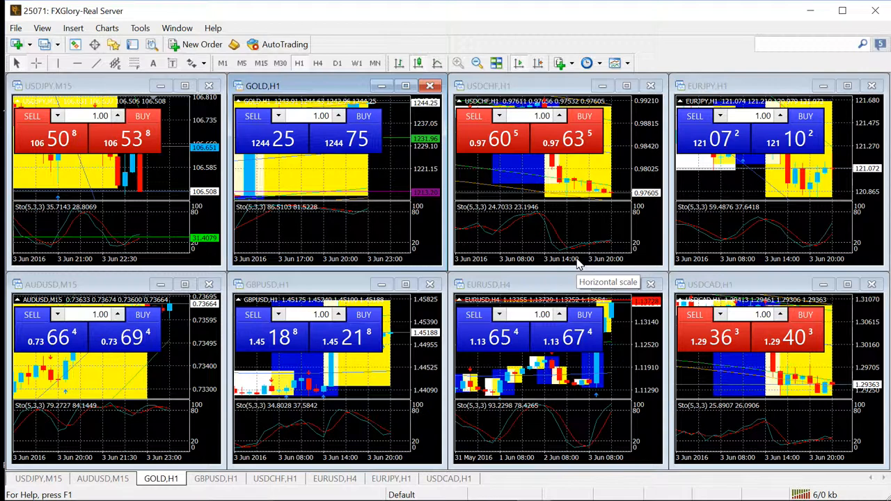
mouse_move(568, 254)
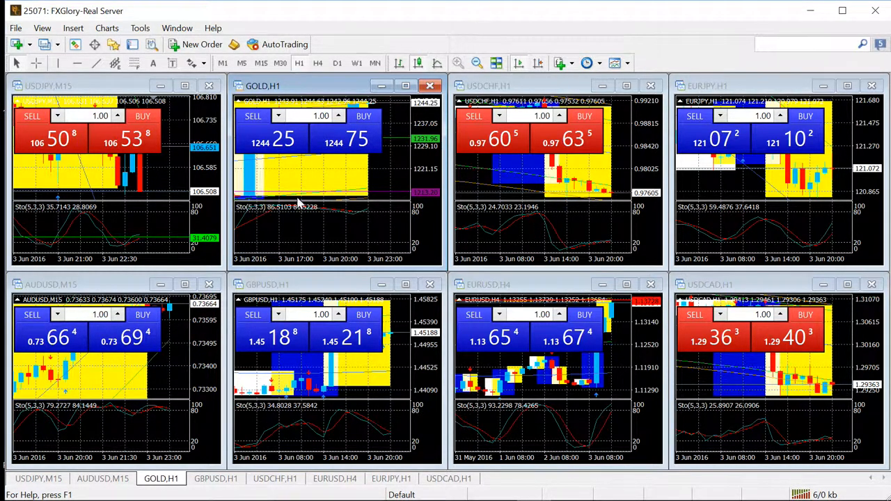
mouse_move(374, 262)
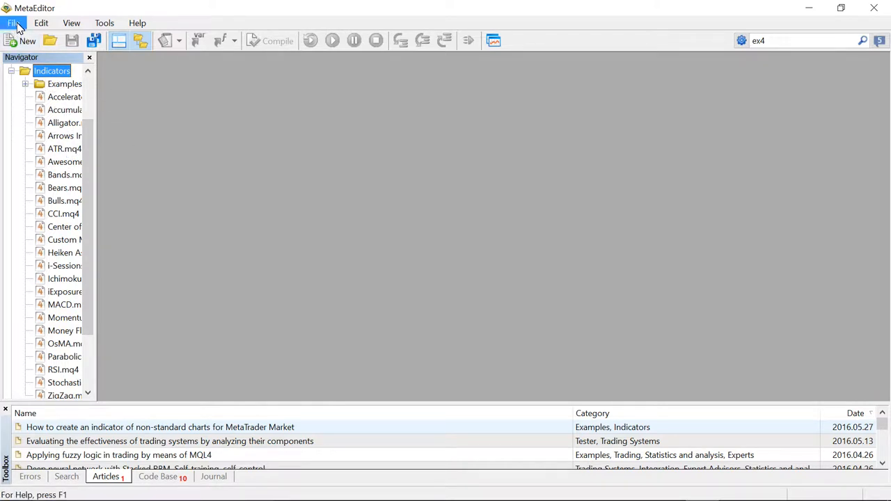
Open the CxG indicator source from Documents > Fx Materials > LOWS indicators > #LOWS Indicators.
left_click(12, 22)
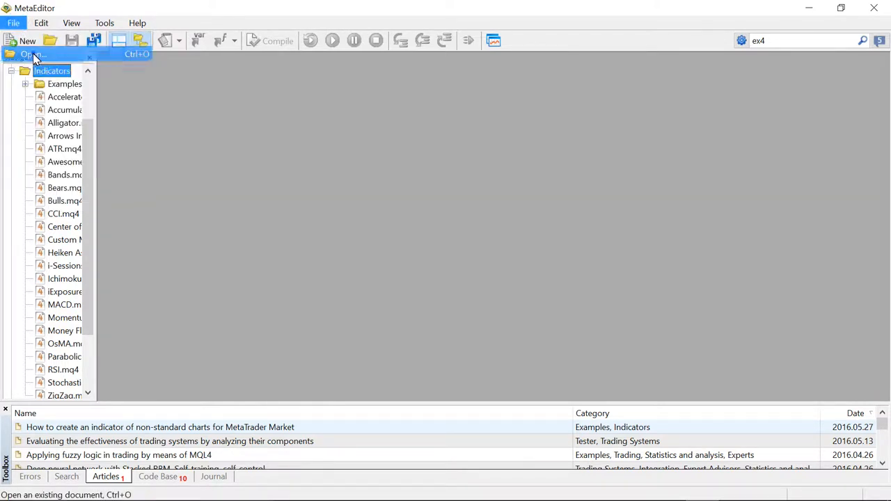
left_click(33, 54)
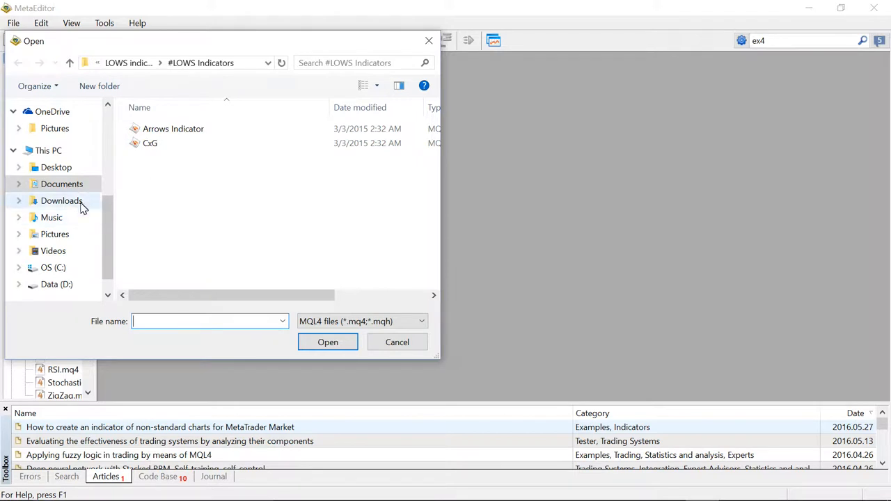
left_click(61, 184)
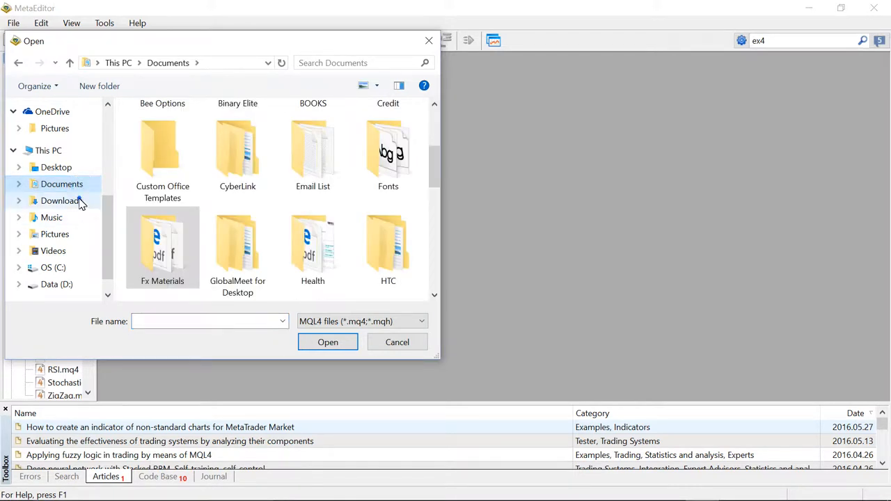
scroll("up", 3)
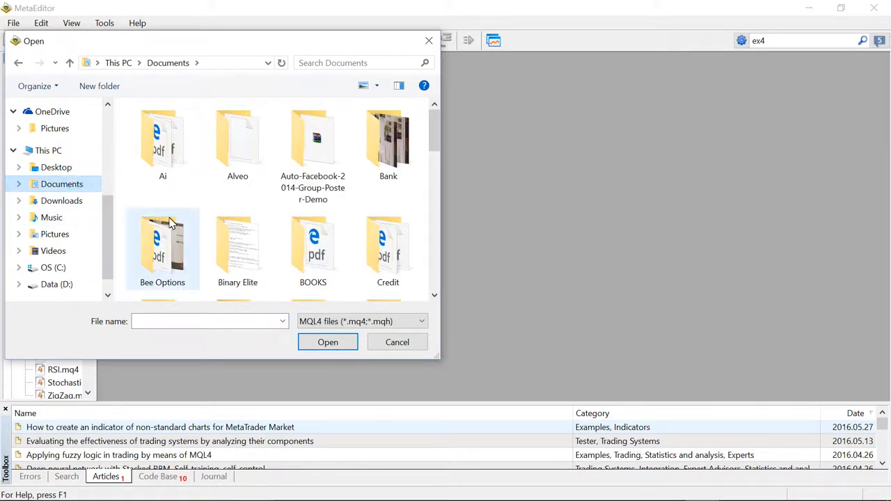
scroll("down", 3)
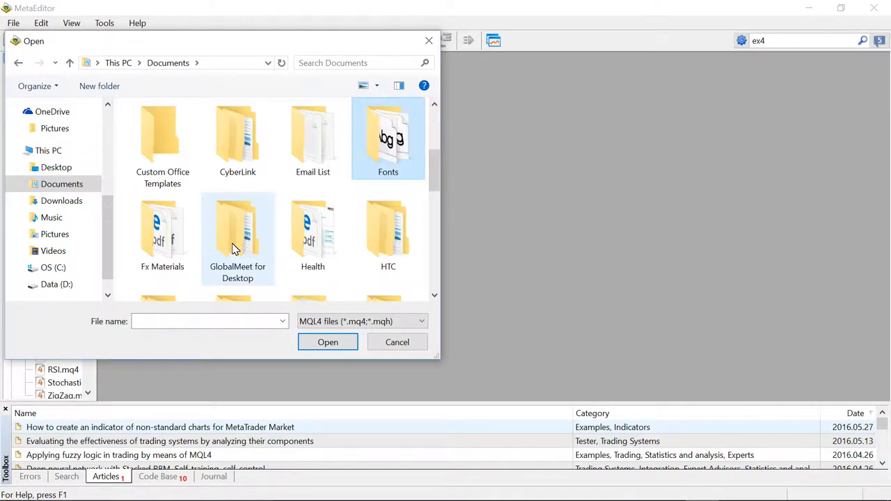
double_click(161, 237)
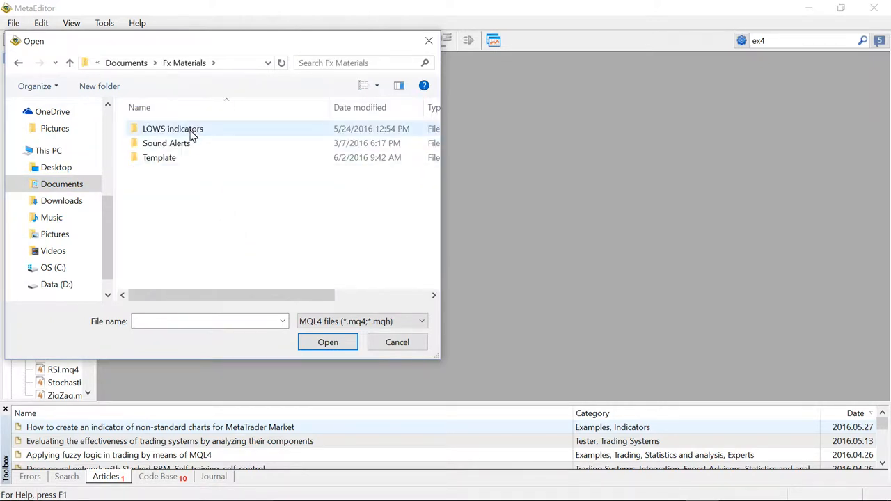
double_click(172, 128)
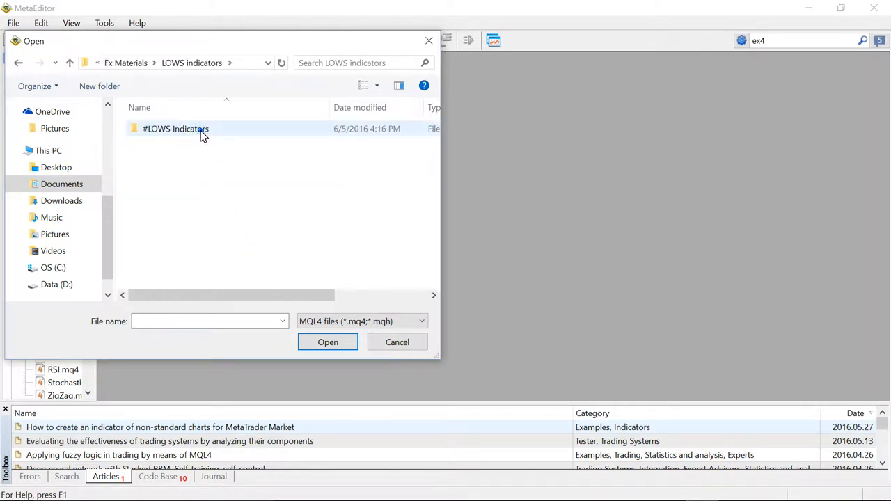
double_click(175, 128)
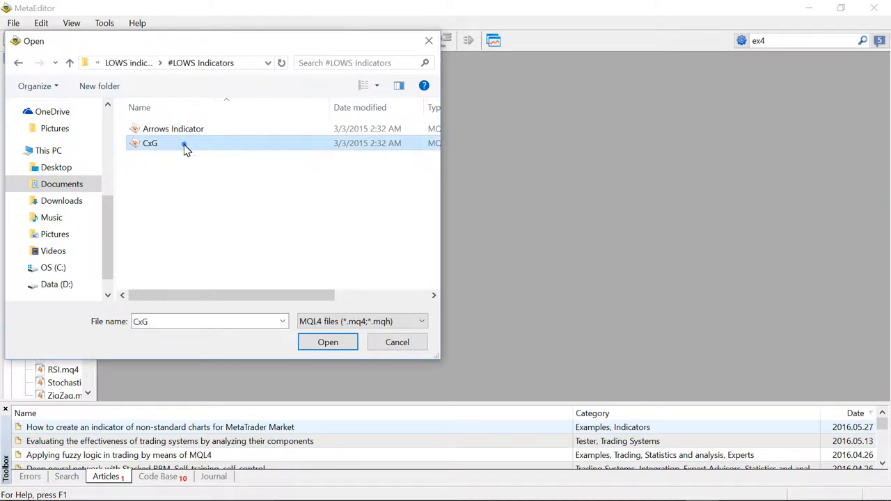
left_click(327, 342)
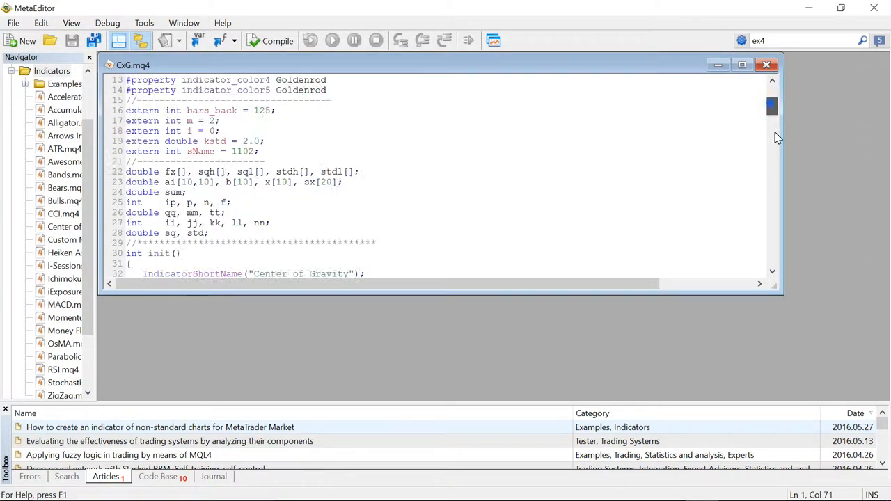
scroll("down", 3)
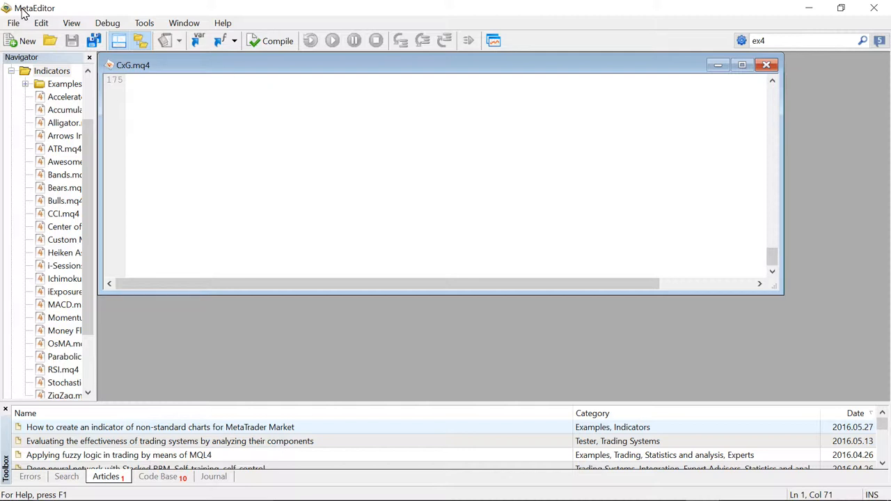
mouse_move(12, 22)
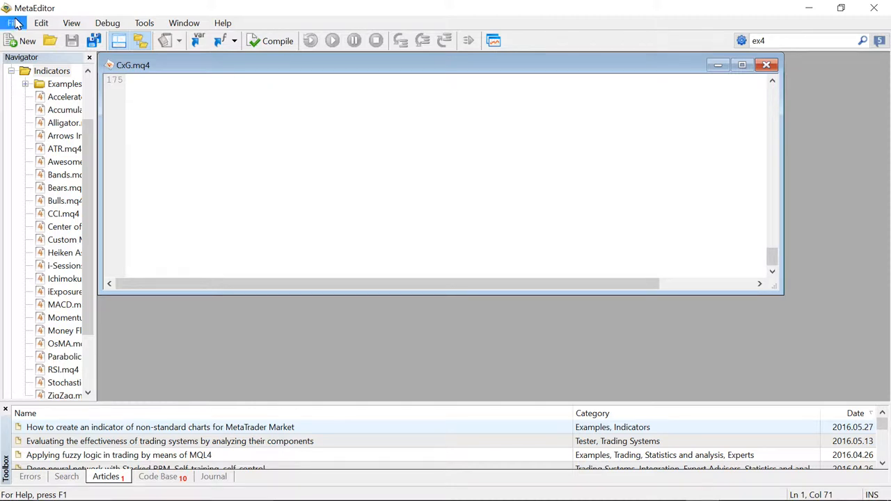
Save CxG into the MQL4\Indicators folder and return to the MetaTrader charts.
left_click(13, 22)
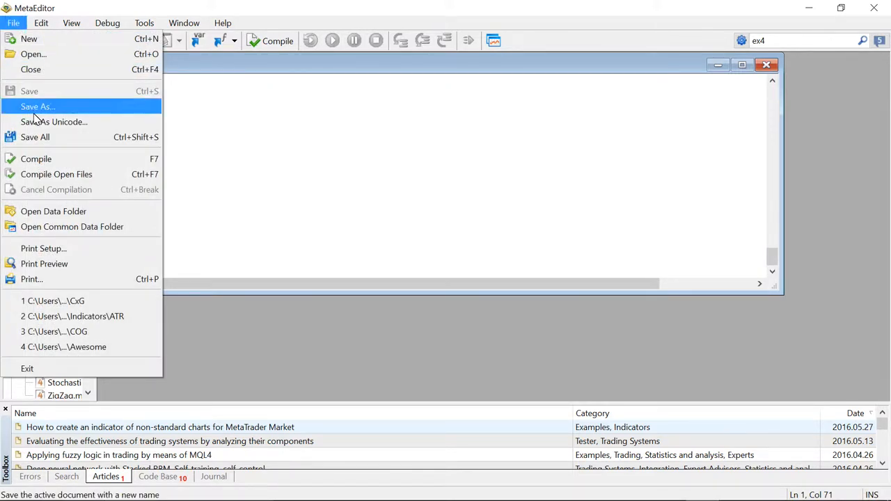
left_click(38, 106)
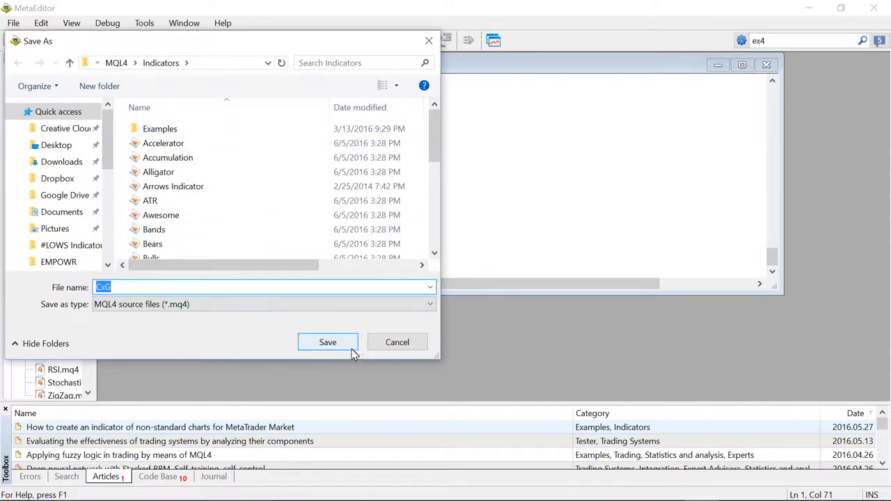
left_click(327, 343)
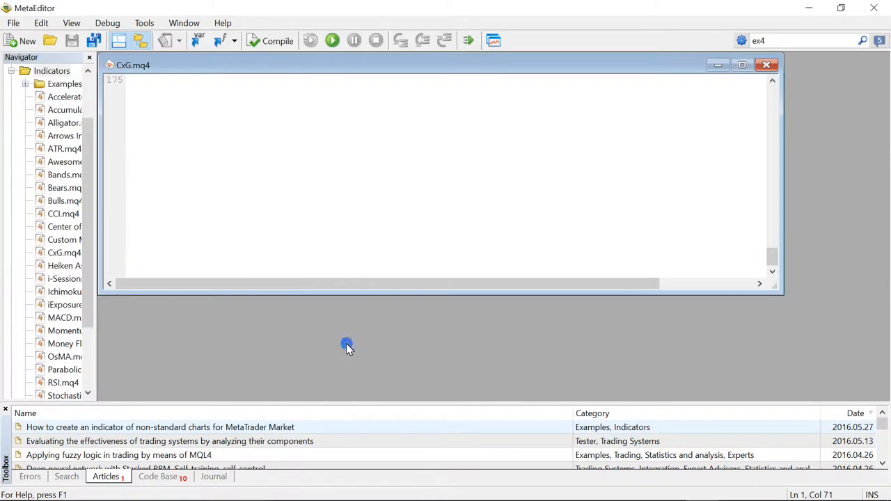
left_click(765, 65)
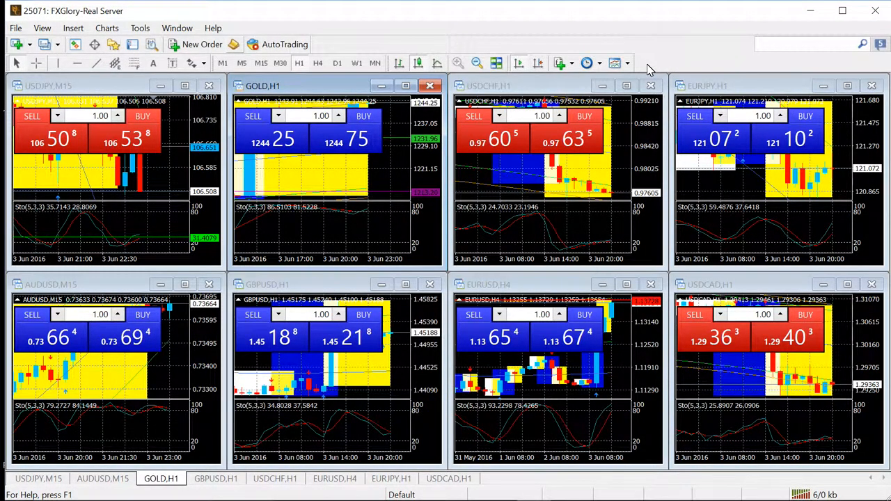
Bring up Load Template at the terminal data folder and show the templates folder's options.
left_click(615, 64)
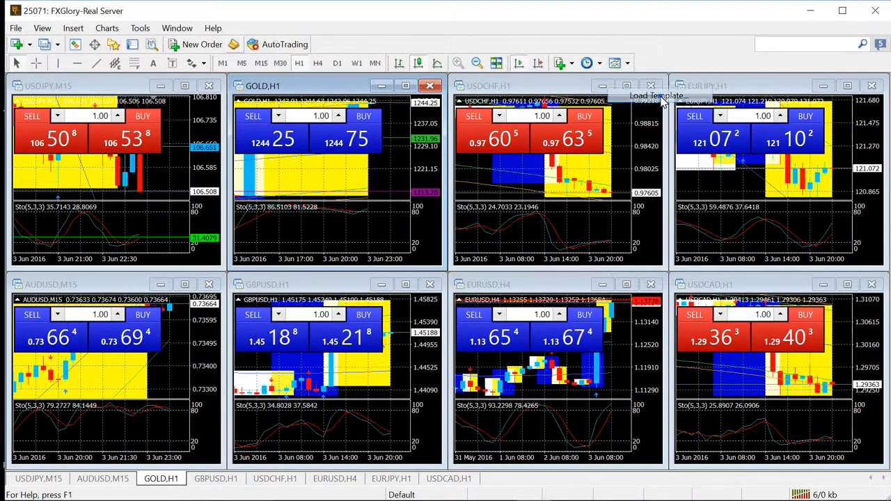
left_click(657, 95)
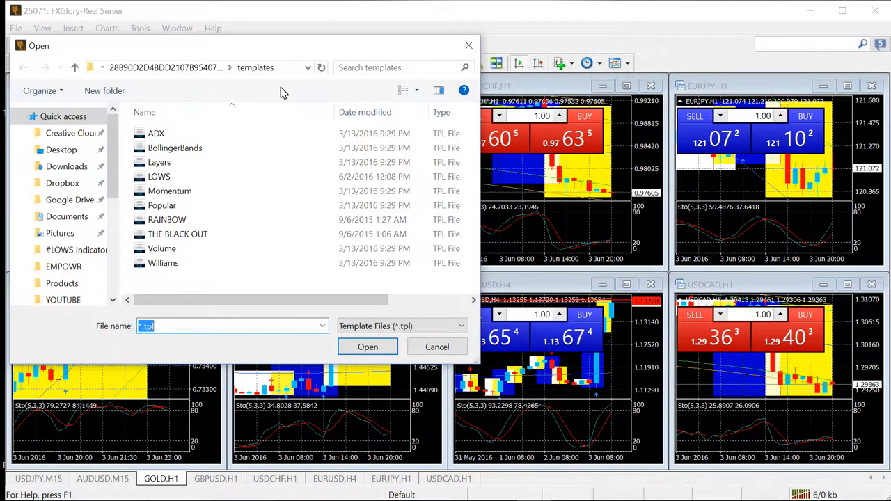
mouse_move(251, 81)
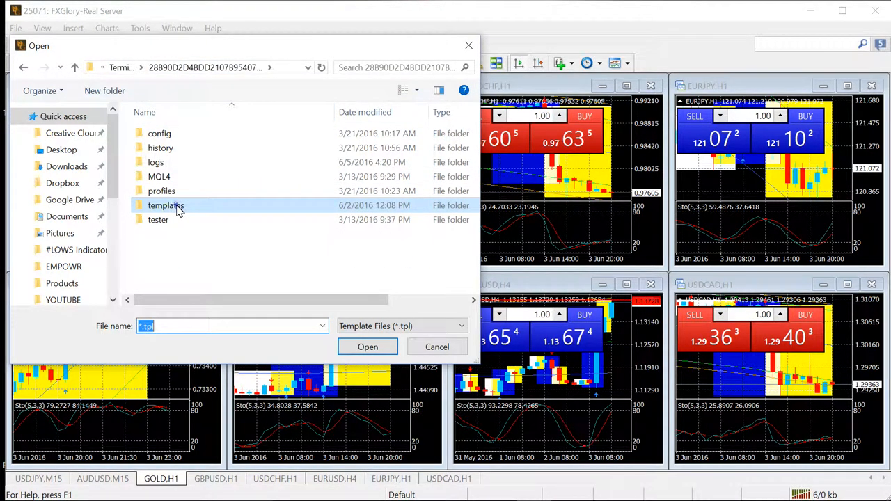
right_click(165, 206)
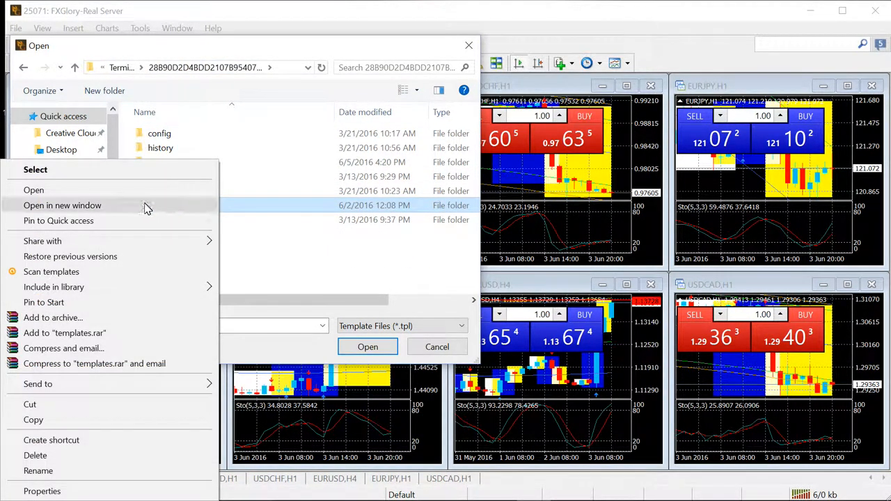
Open the templates folder in its own Explorer window, then close it to show the charts.
left_click(61, 206)
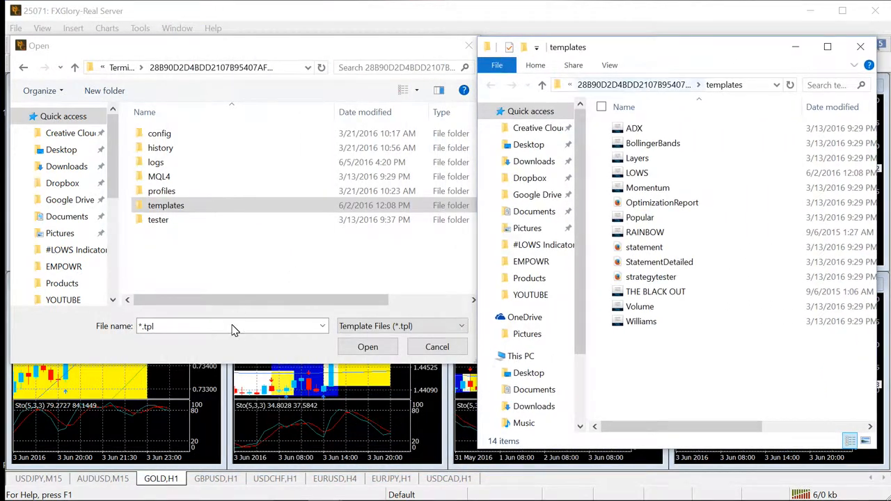
mouse_move(574, 263)
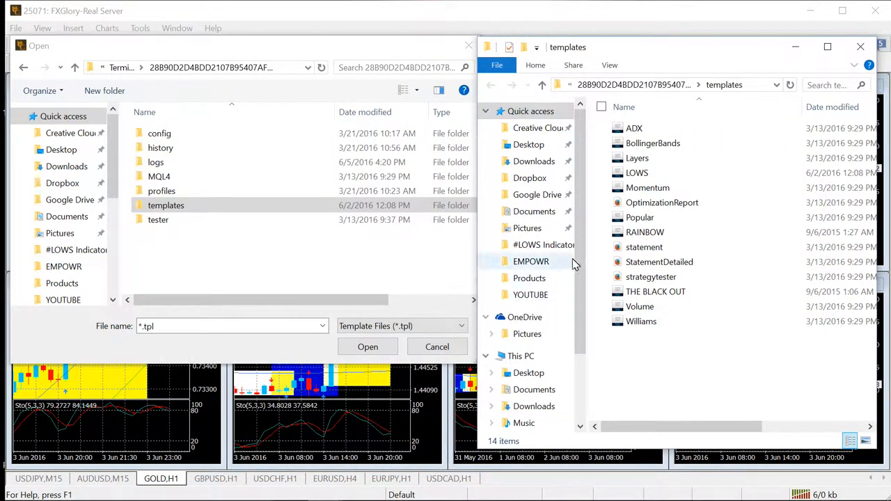
mouse_move(710, 203)
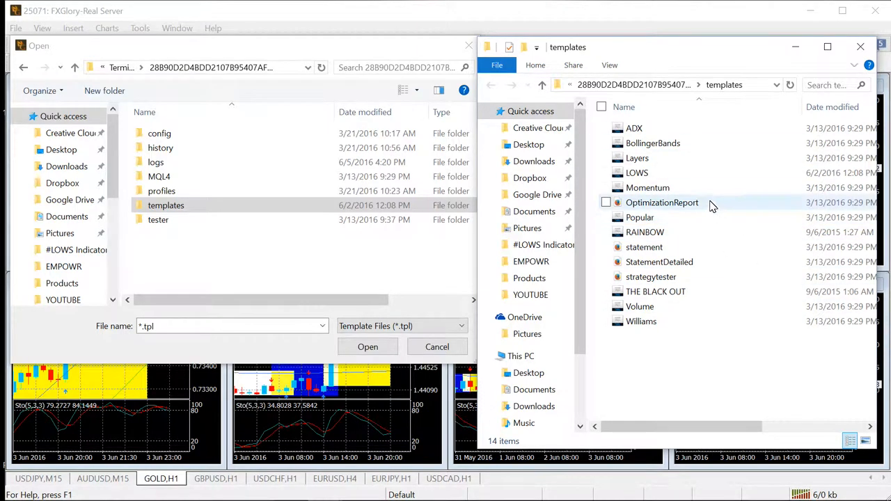
mouse_move(860, 47)
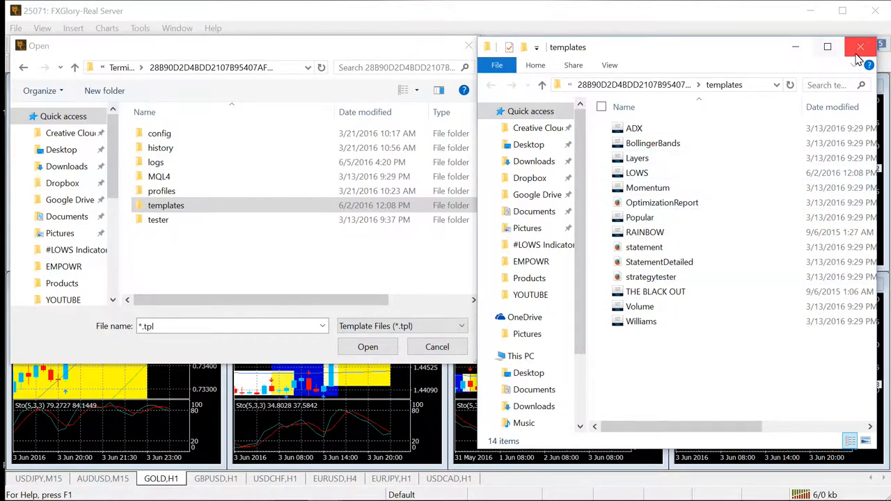
left_click(861, 47)
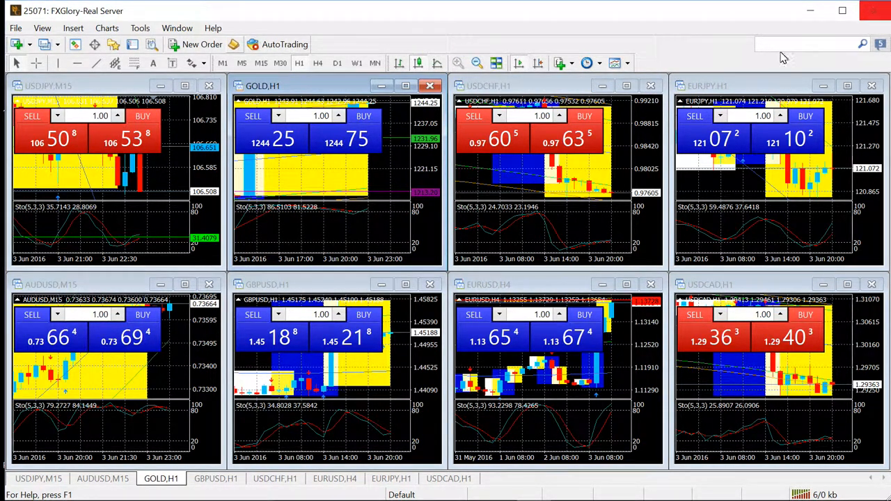
mouse_move(620, 174)
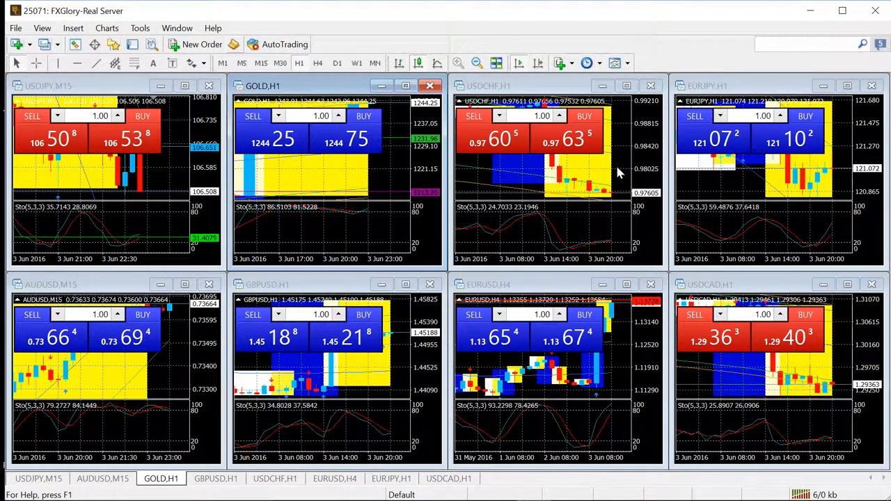
mouse_move(209, 92)
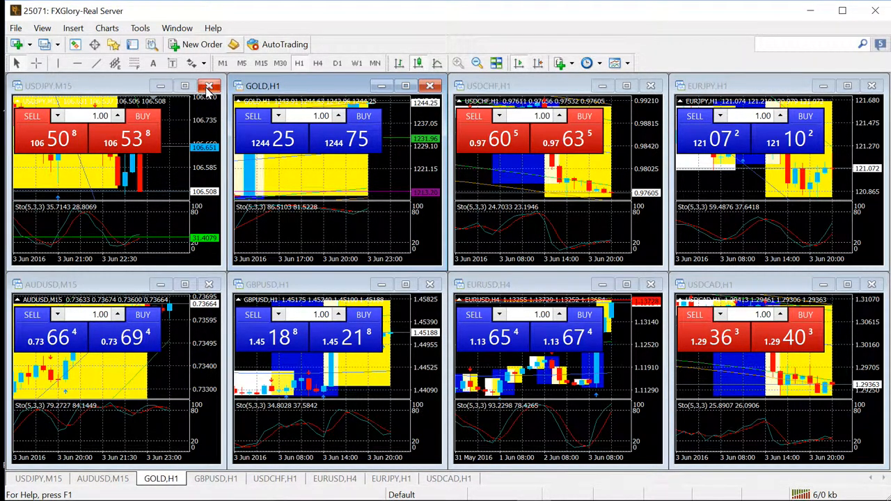
mouse_move(209, 87)
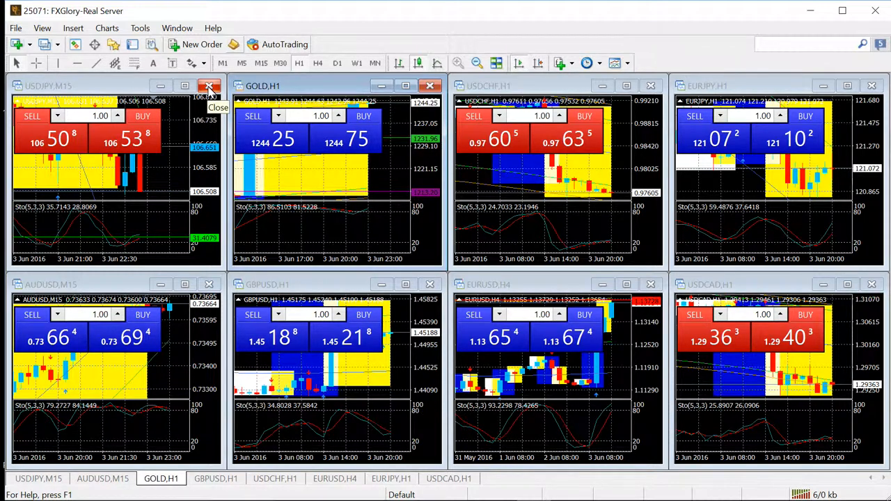
mouse_move(215, 170)
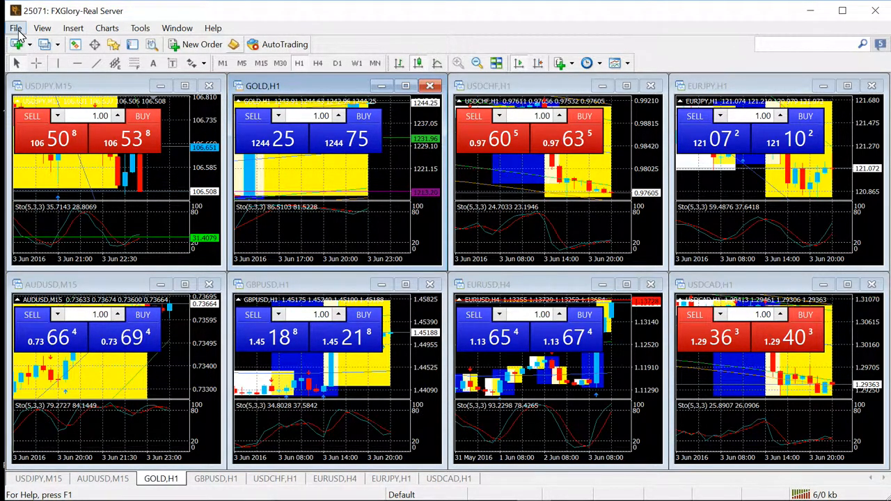
Close the USDJPY M15 and GOLD H1 charts and bring up the symbol list for a new chart.
left_click(209, 87)
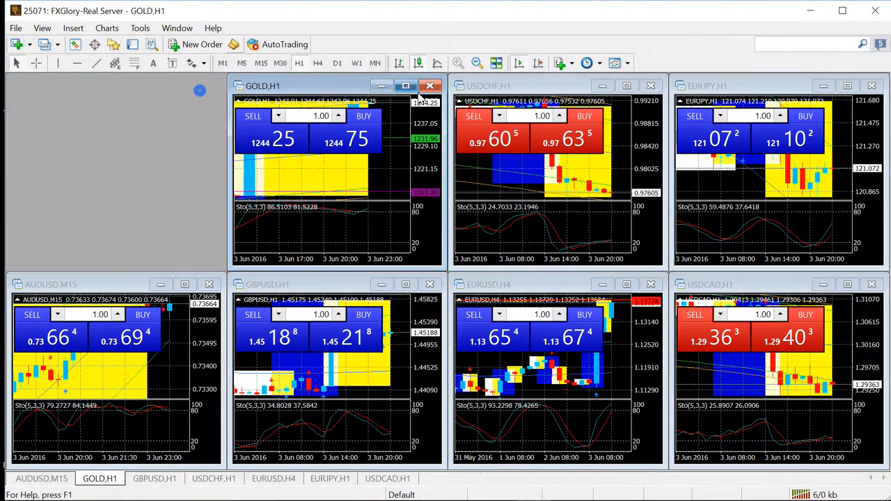
mouse_move(429, 86)
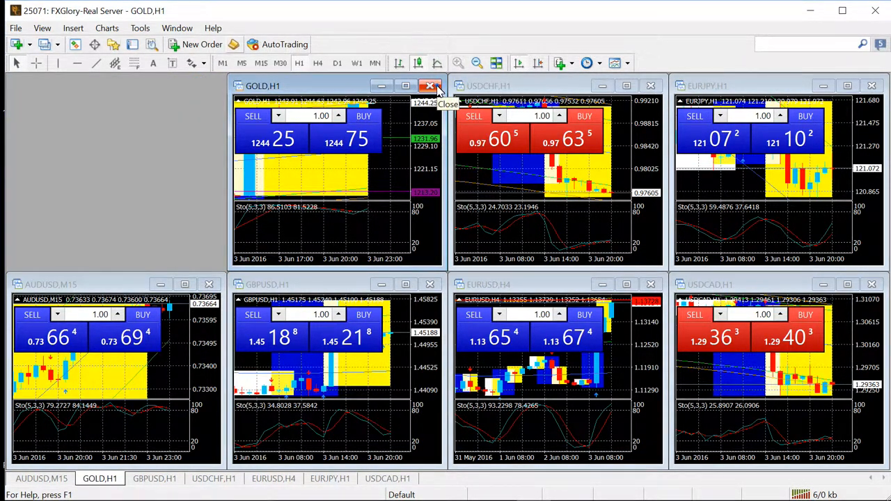
left_click(430, 86)
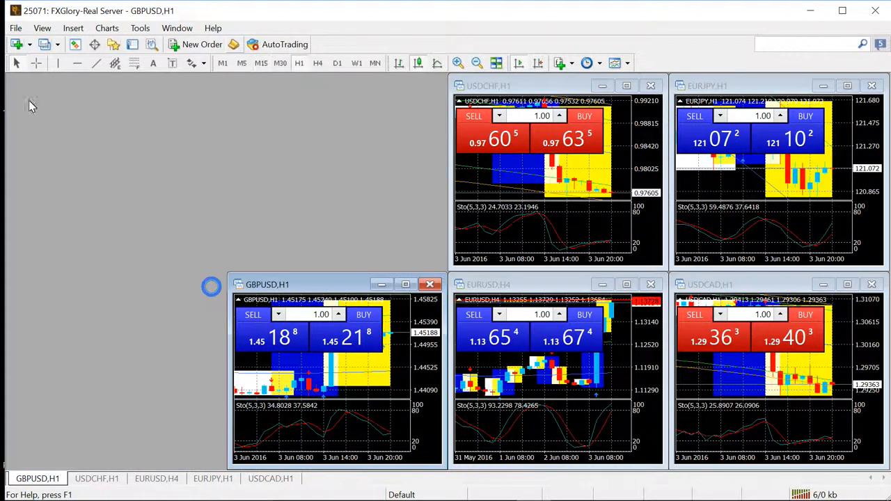
left_click(16, 28)
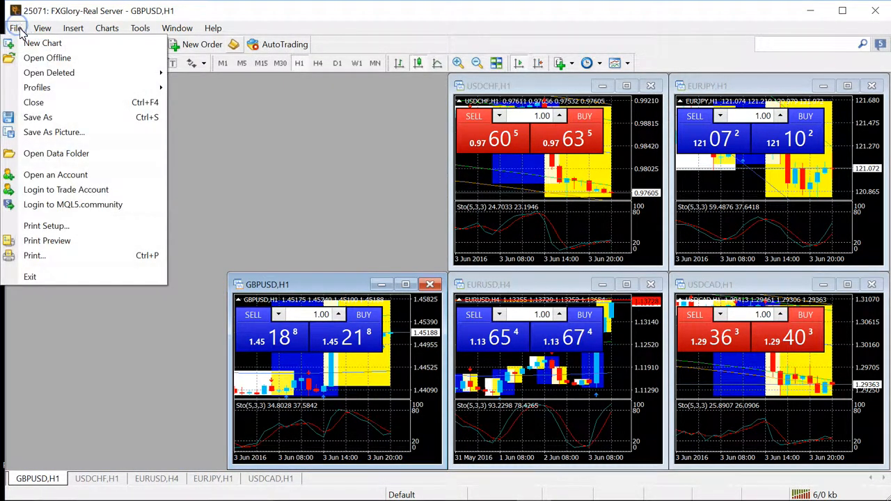
left_click(17, 43)
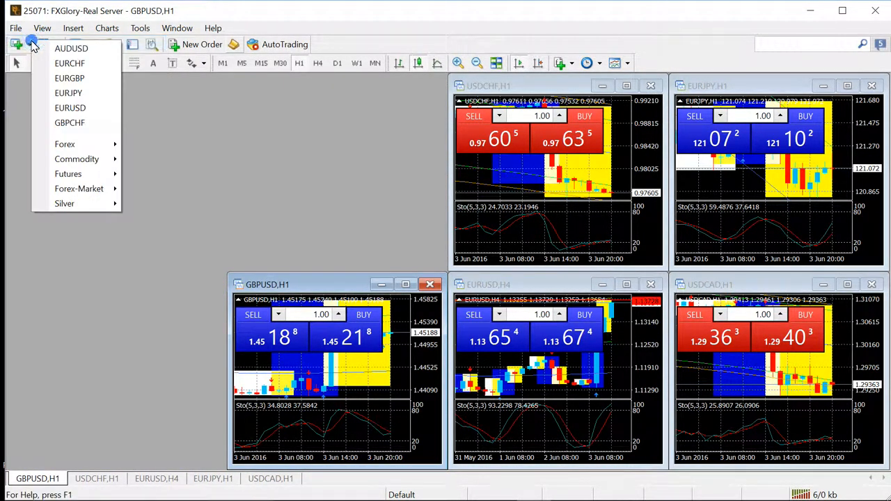
mouse_move(90, 139)
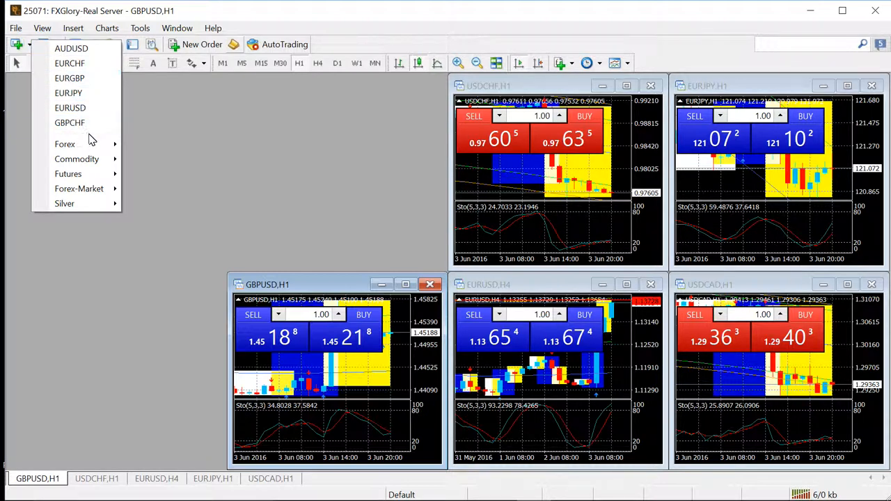
Open new AUDUSD, EURJPY and GOLD charts from the Forex symbol list.
left_click(64, 144)
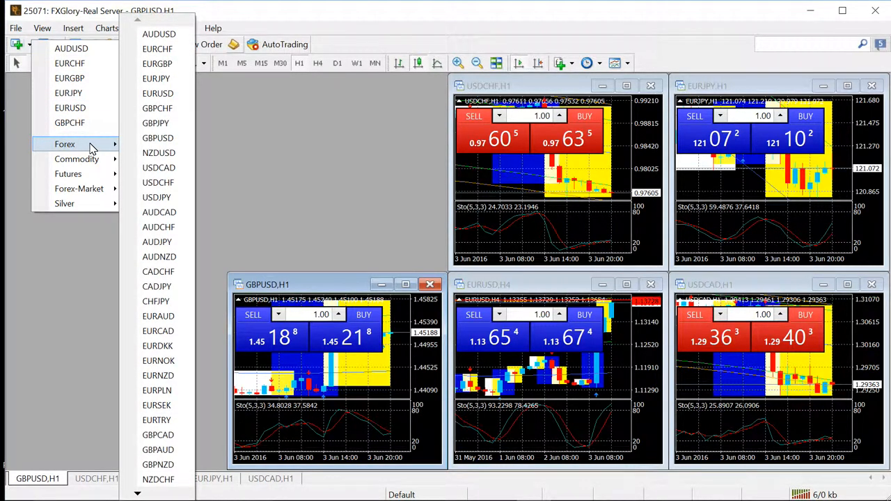
mouse_move(108, 146)
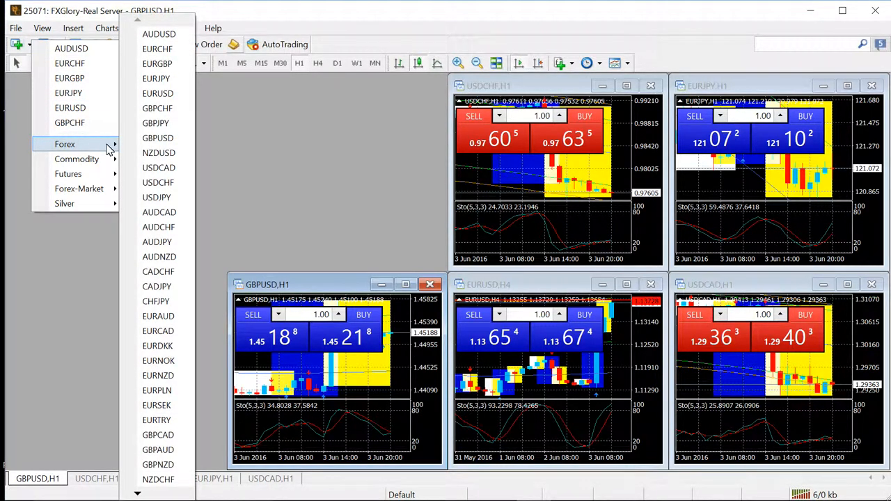
mouse_move(159, 34)
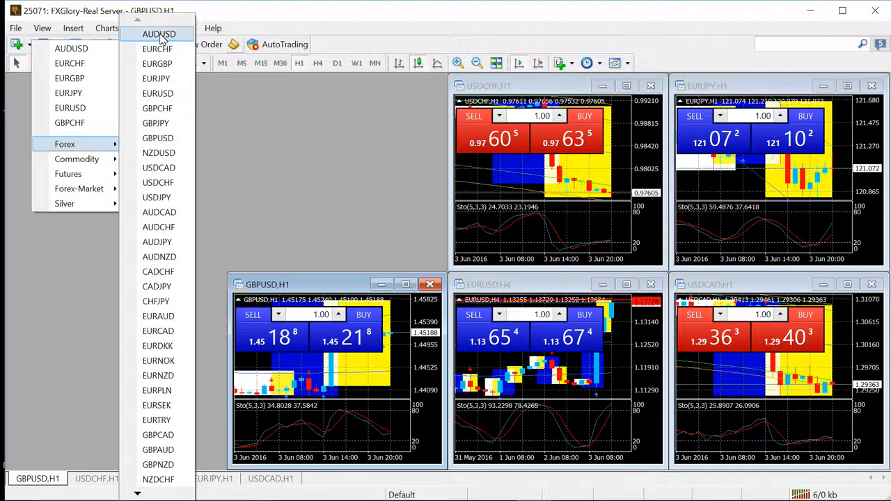
left_click(159, 33)
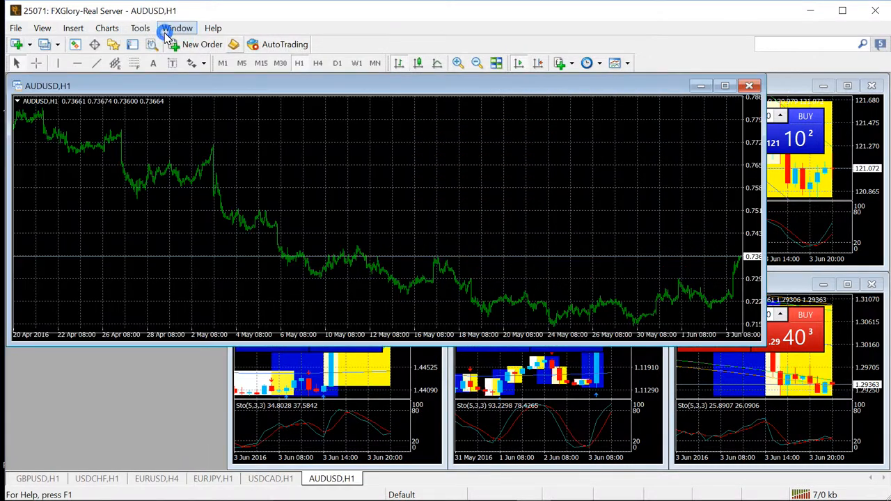
mouse_move(16, 28)
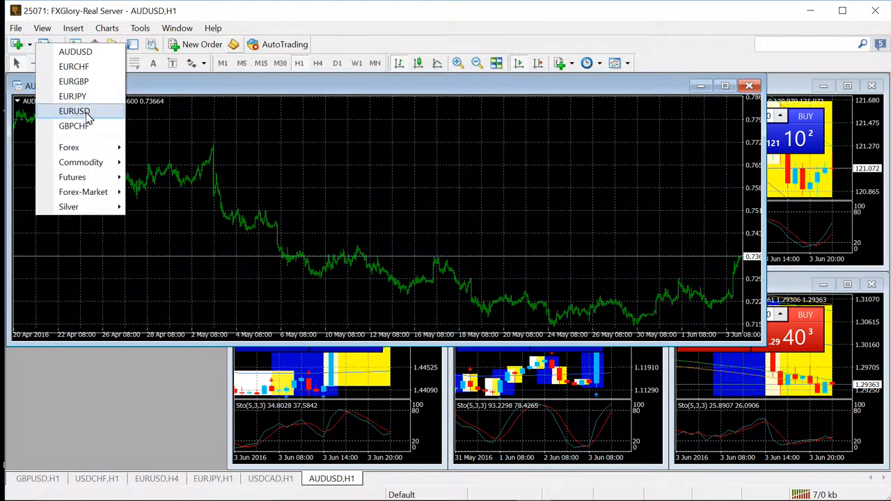
left_click(73, 96)
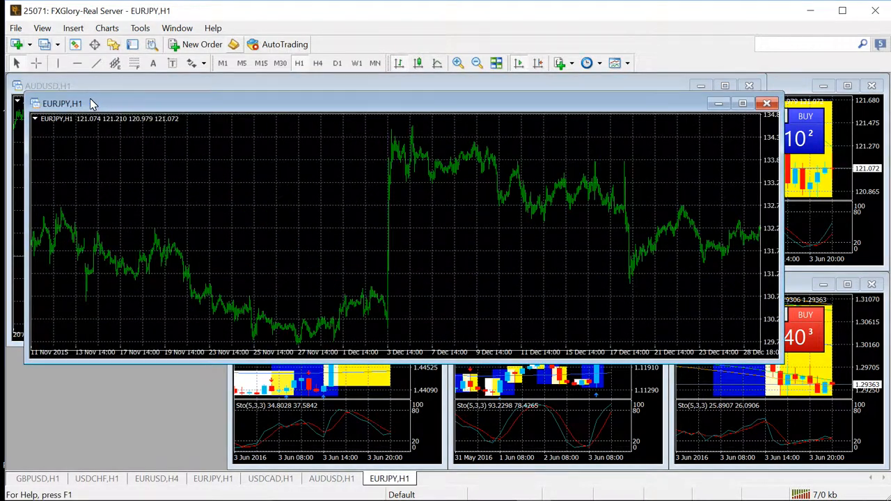
left_click(15, 28)
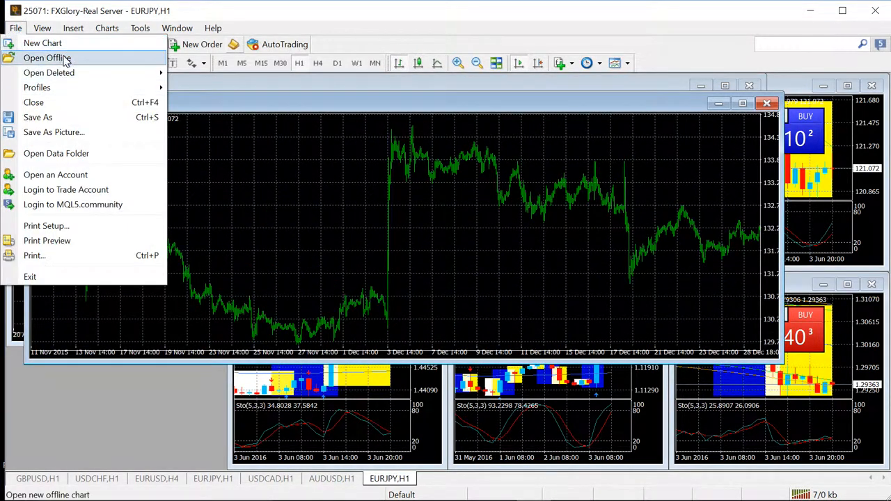
left_click(47, 59)
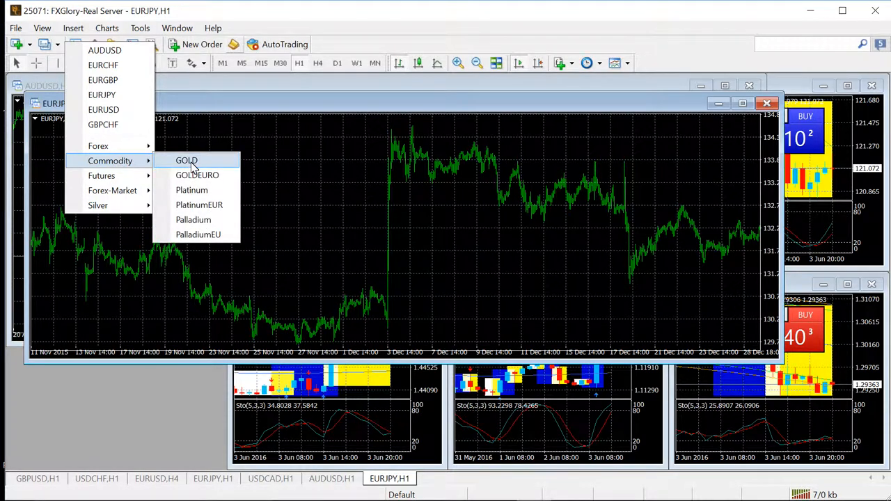
left_click(186, 160)
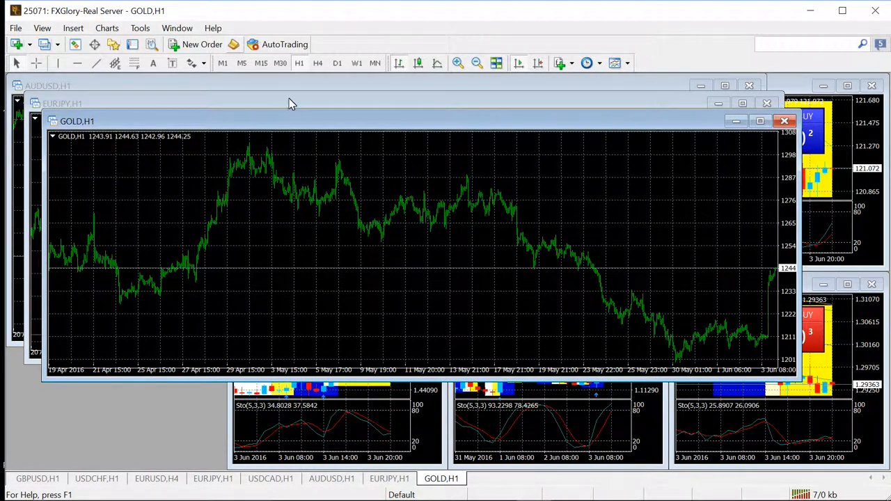
mouse_move(415, 142)
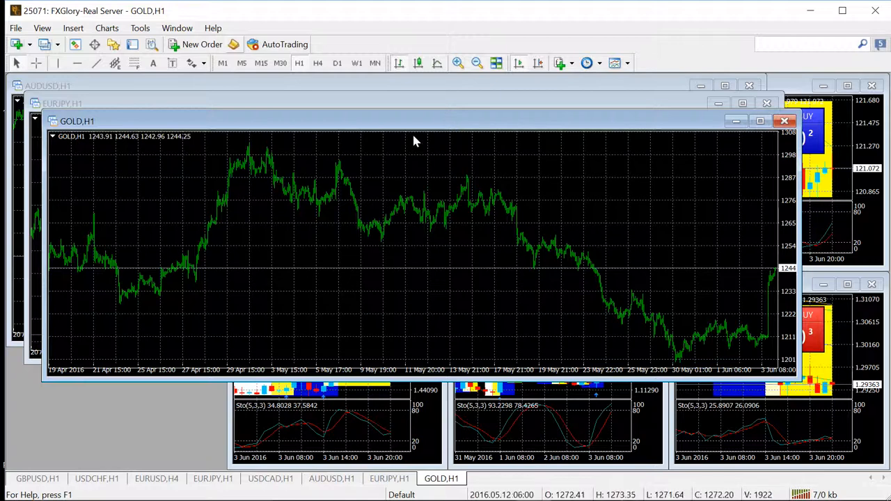
mouse_move(515, 53)
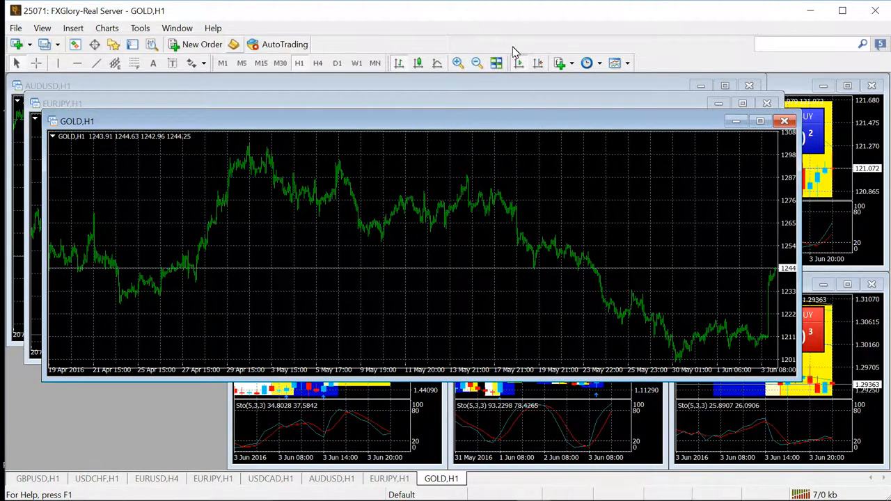
mouse_move(496, 64)
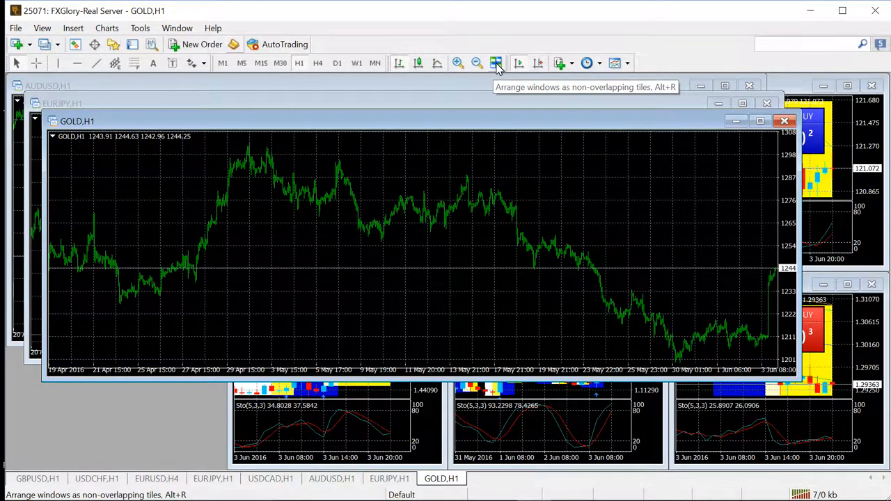
Maximize the EURJPY chart, apply the LOWS template, and tile all charts again.
left_click(495, 63)
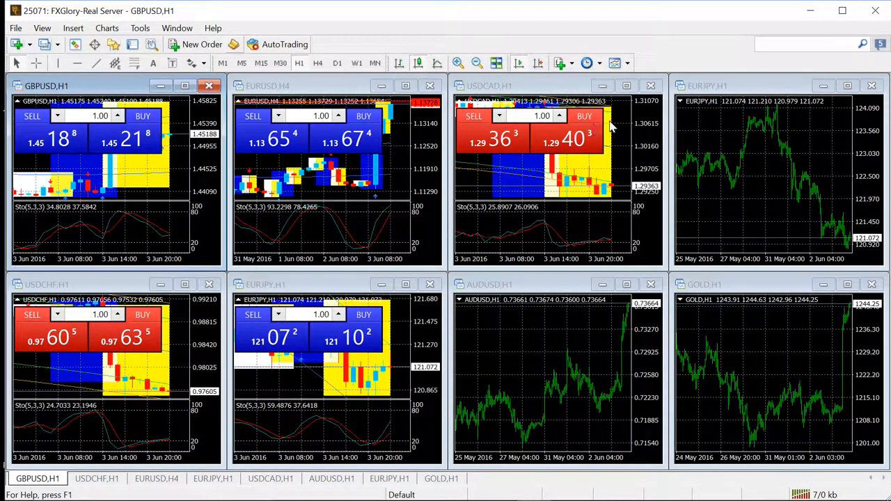
mouse_move(846, 86)
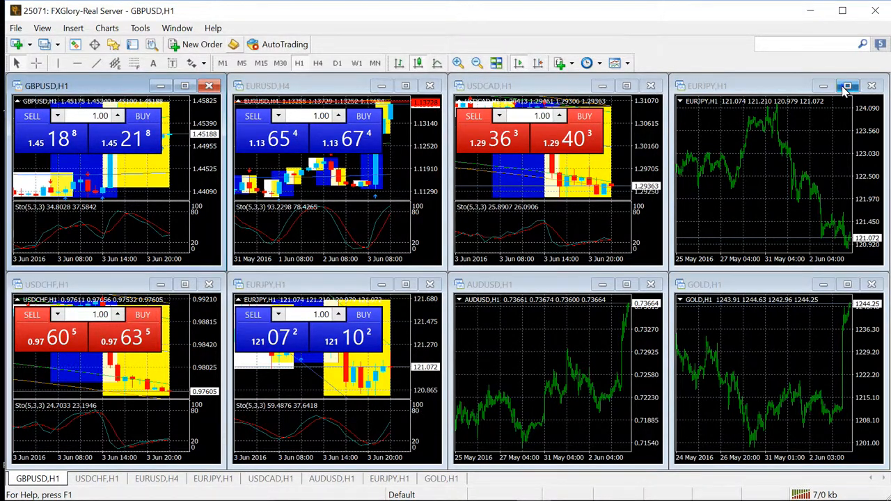
left_click(848, 87)
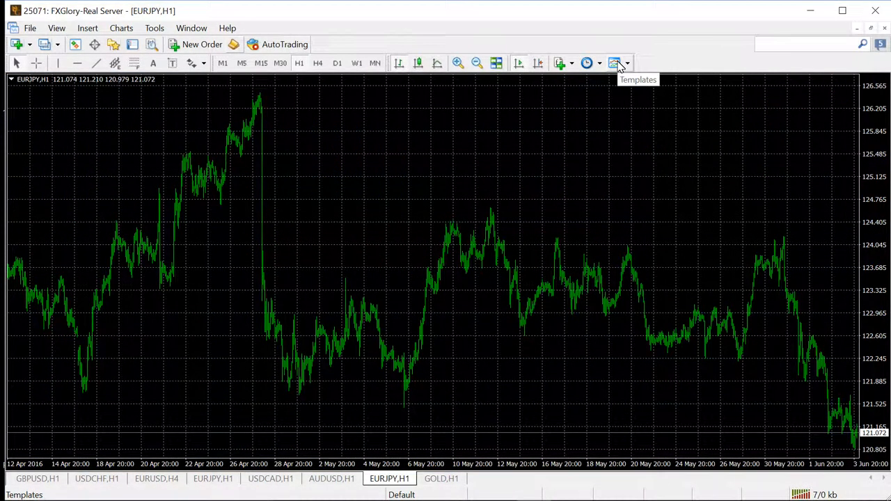
left_click(615, 64)
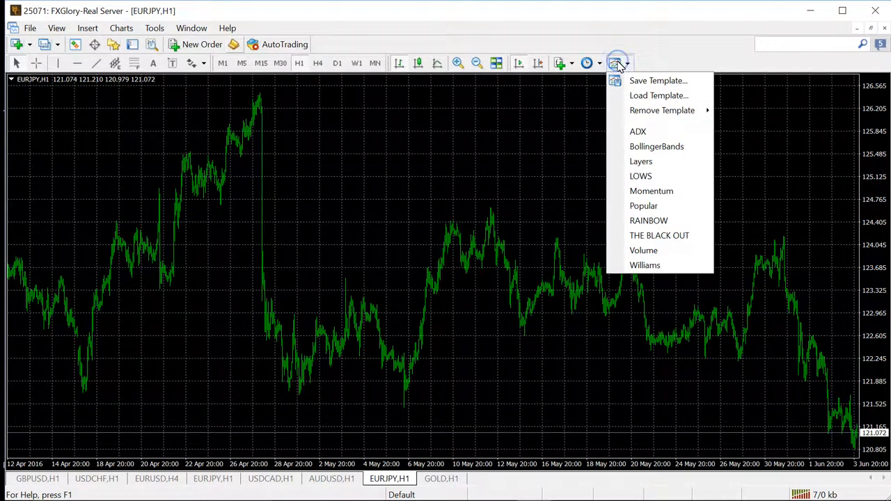
mouse_move(641, 176)
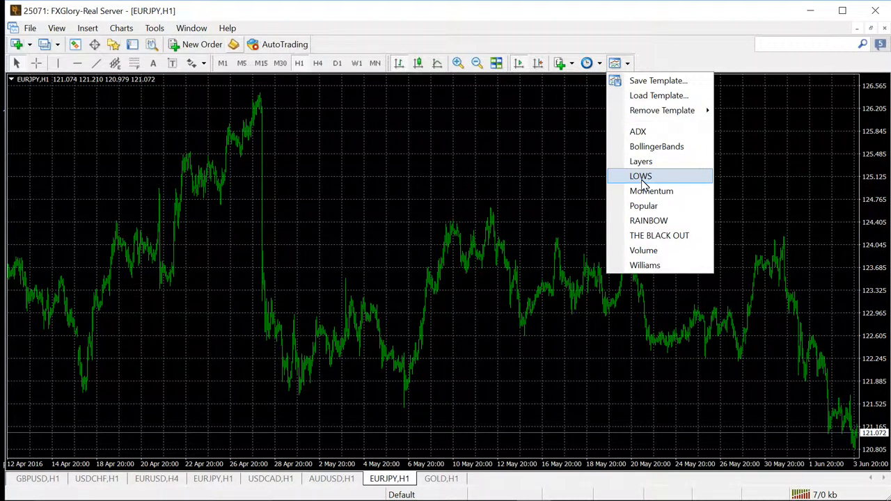
left_click(641, 175)
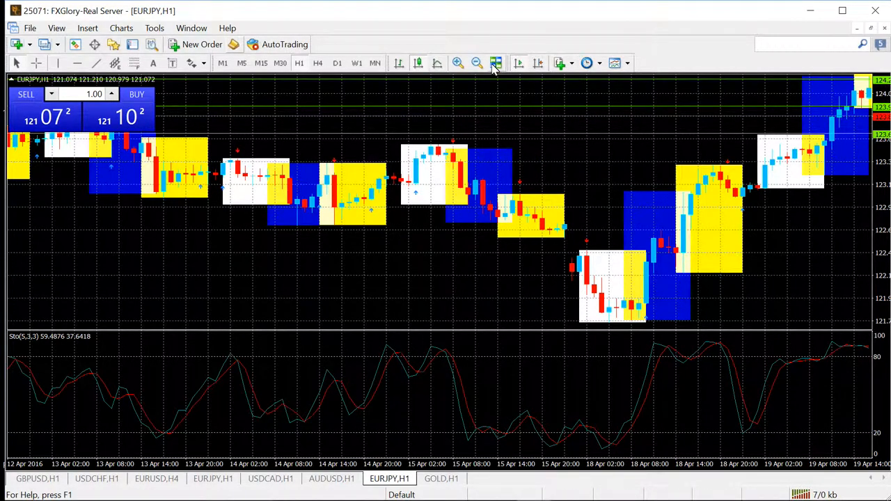
mouse_move(496, 64)
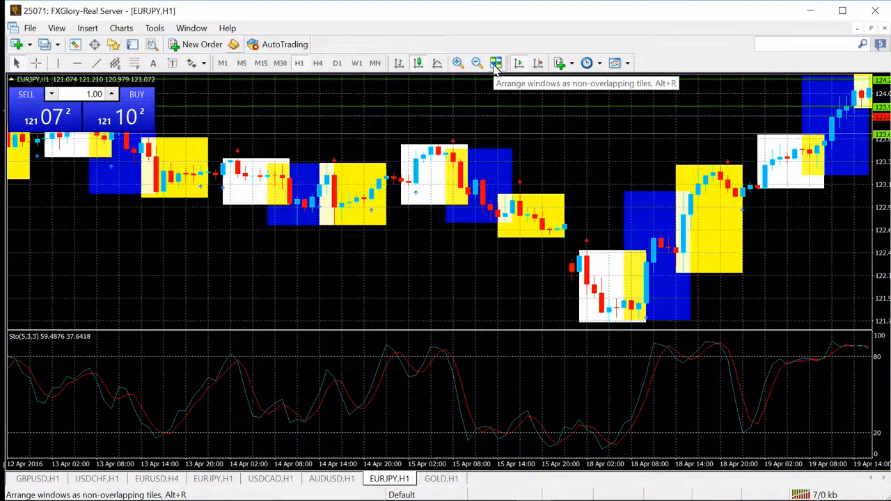
left_click(496, 63)
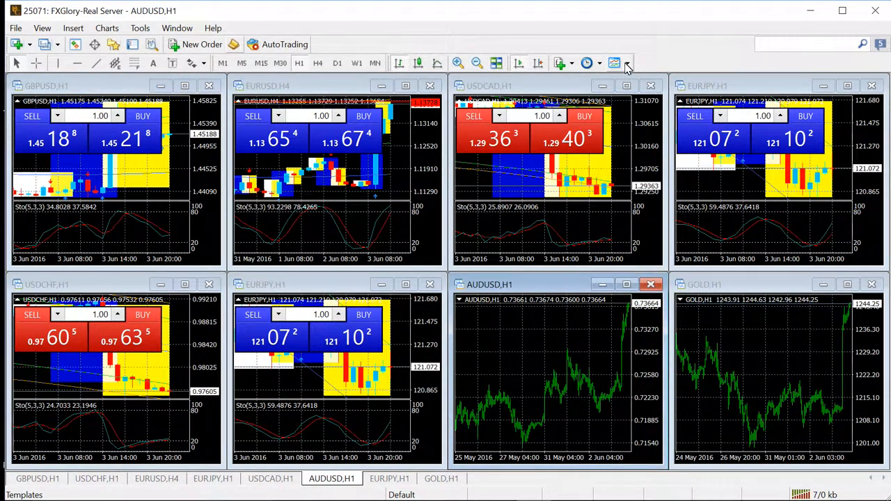
Apply the LOWS template to the AUDUSD and GOLD charts.
left_click(616, 65)
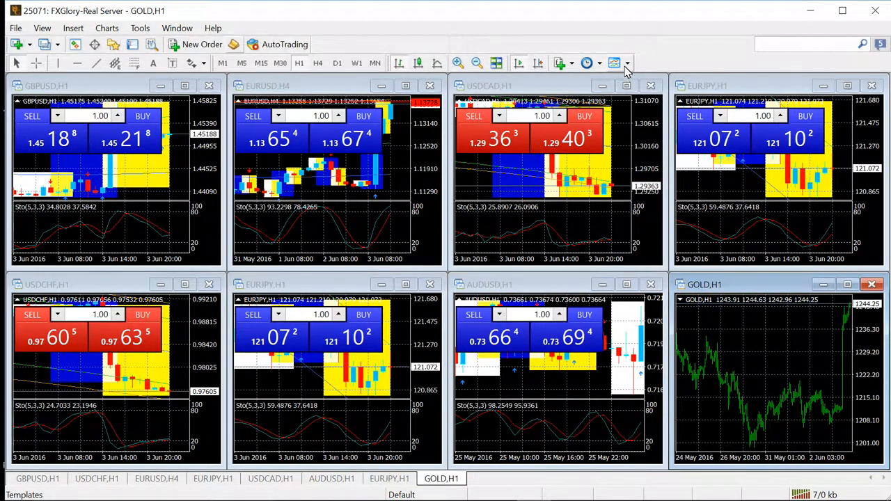
left_click(615, 62)
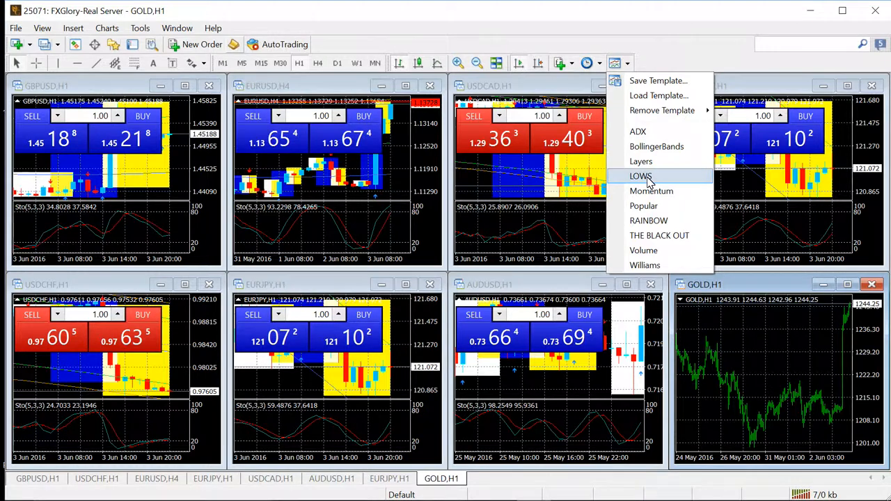
left_click(640, 175)
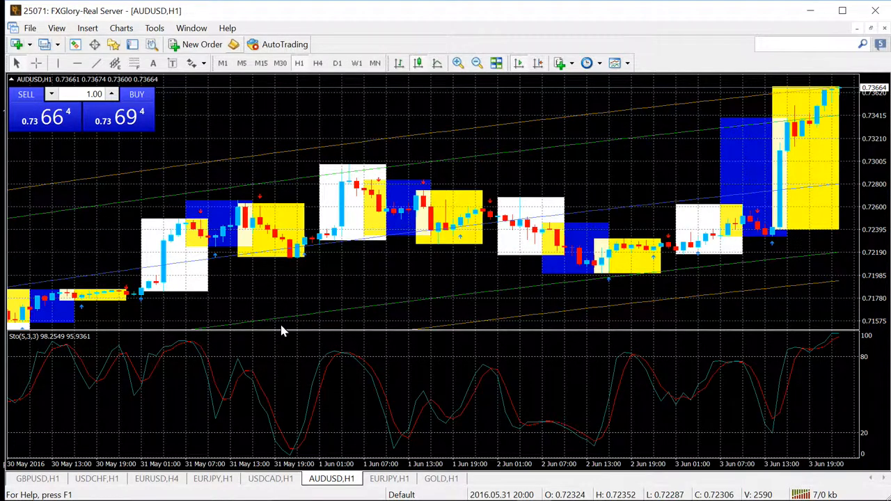
mouse_move(223, 198)
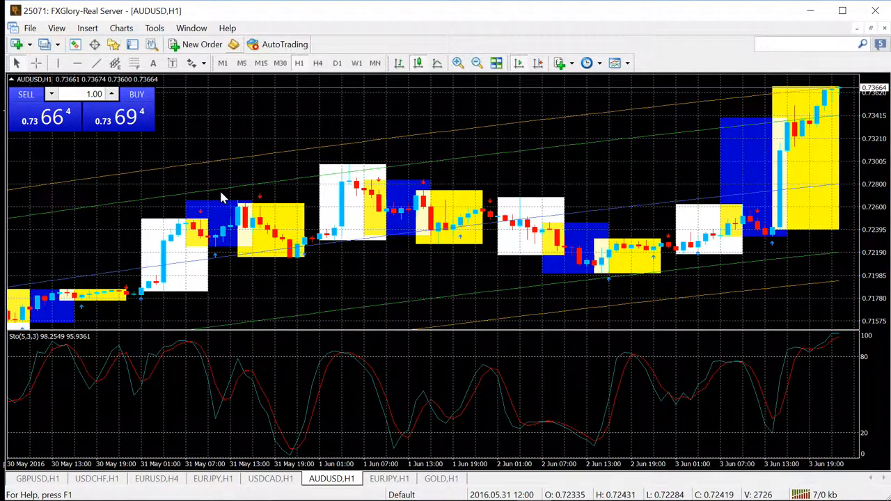
mouse_move(258, 242)
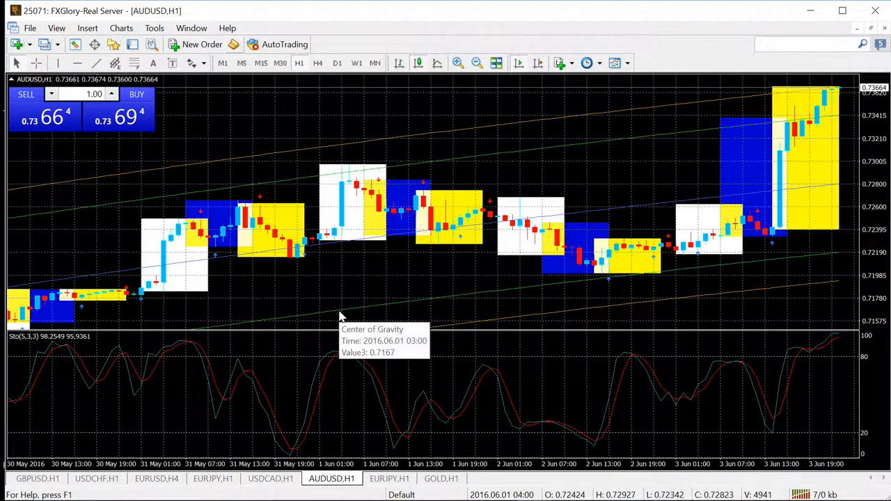
mouse_move(397, 317)
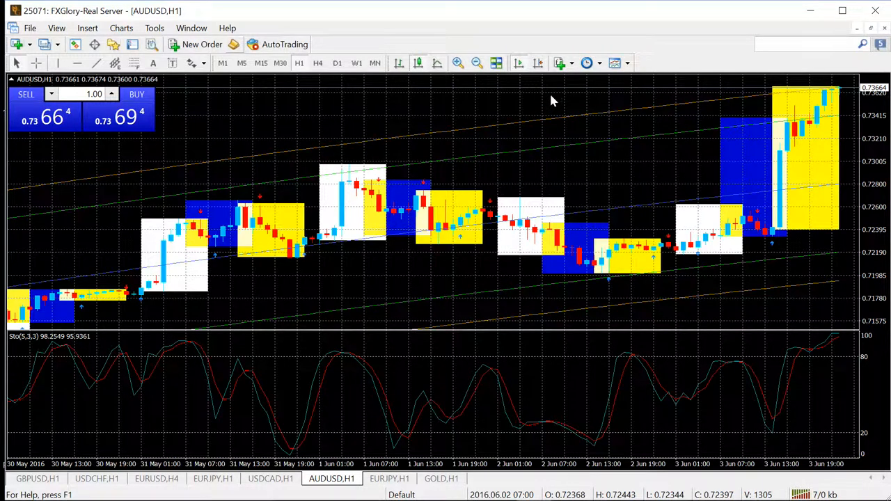
mouse_move(651, 230)
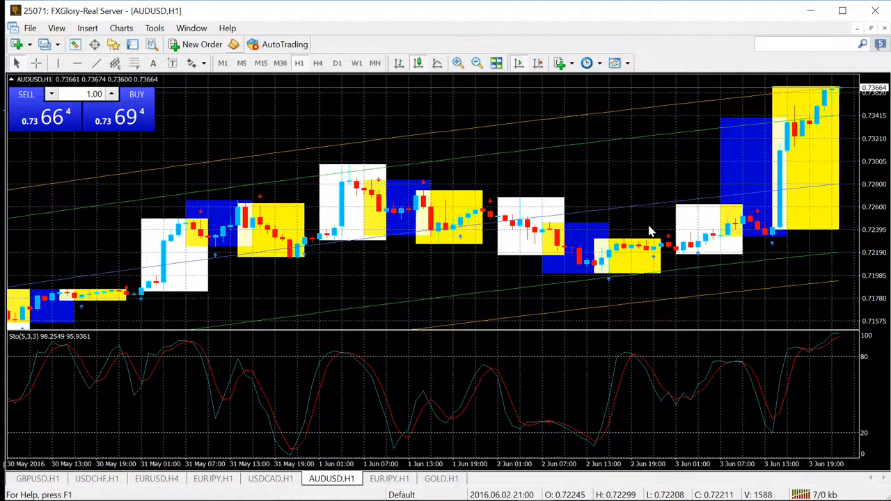
mouse_move(632, 178)
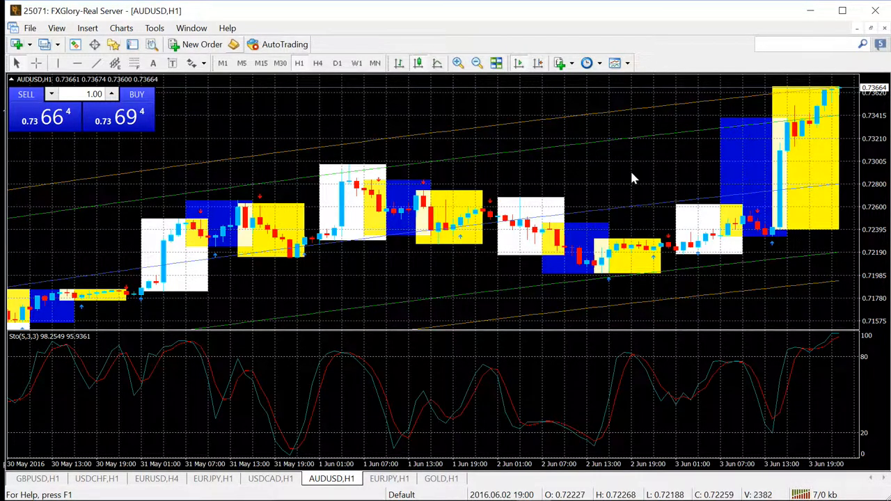
mouse_move(665, 312)
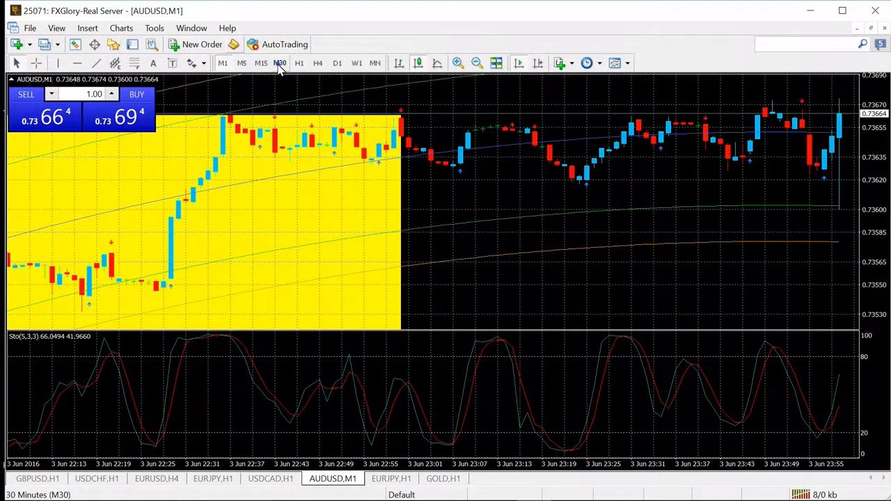
Switch the AUDUSD chart to M30 and then to D1 daily candles.
left_click(279, 64)
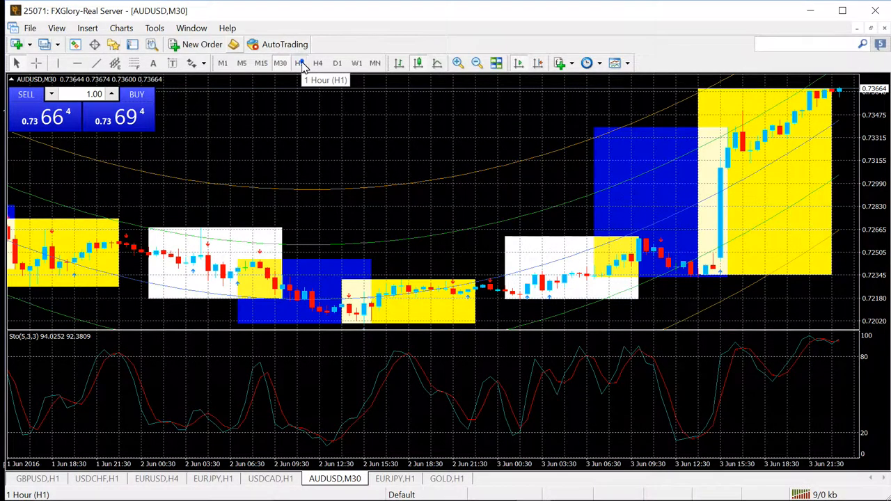
left_click(336, 63)
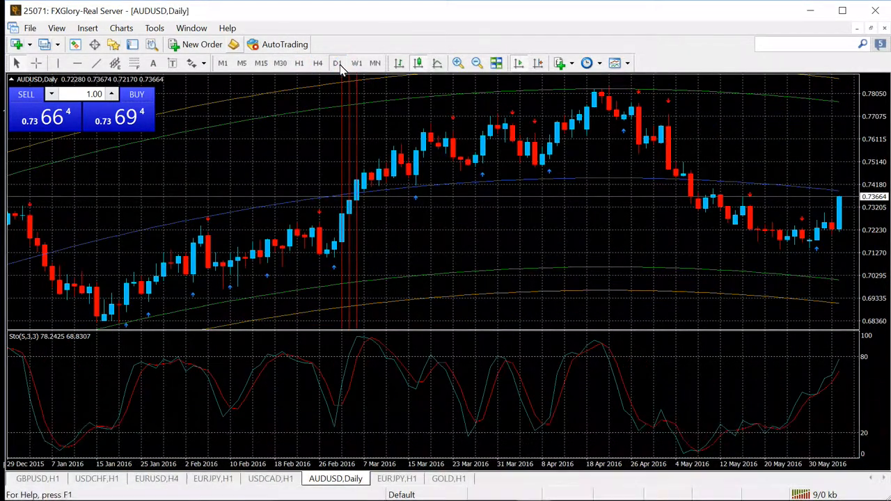
mouse_move(337, 64)
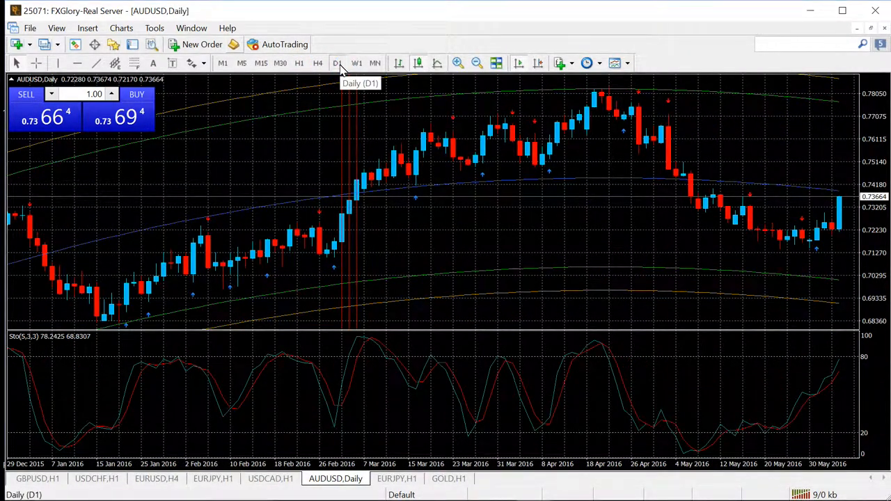